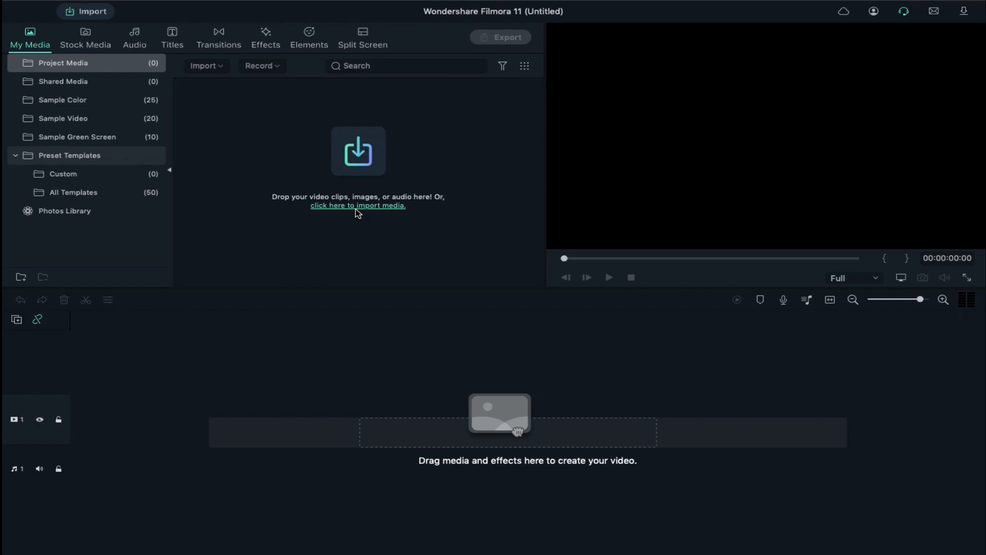
Open the media import window to bring in clips A, BG, F, I, L, M, O and R
click(358, 205)
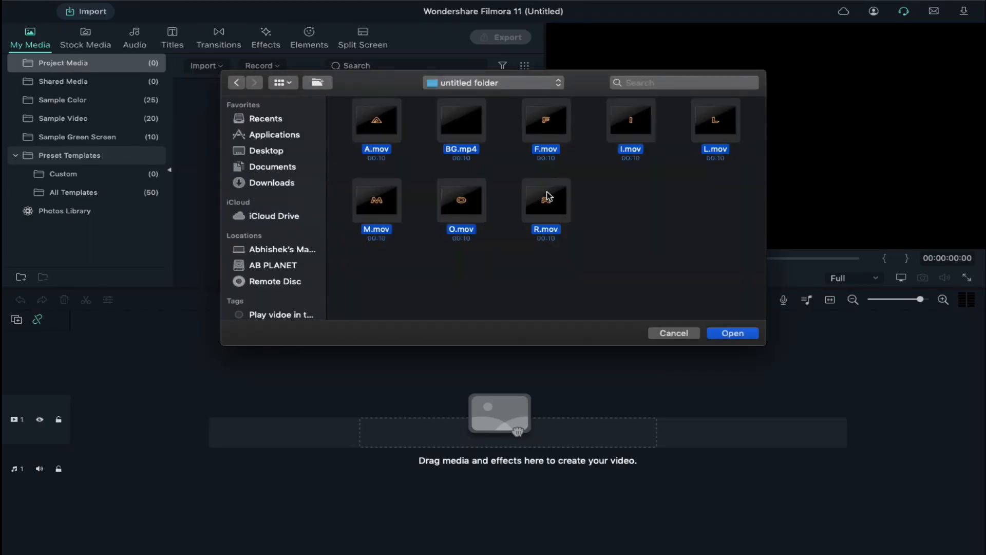
Import the eight selected letter clips and BG.mp4 into the project
click(731, 333)
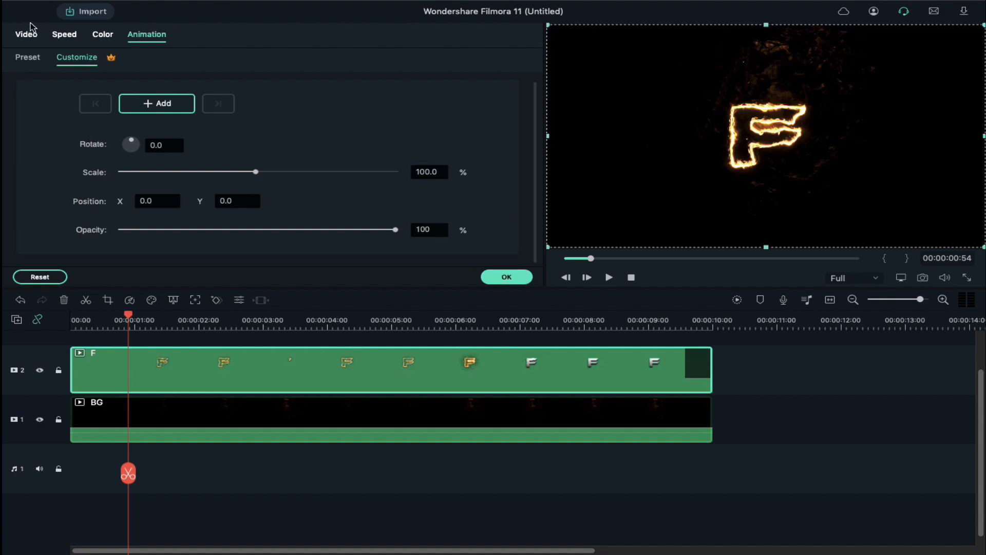
Scale the F clip to 50% and move it to Position X -678
click(26, 34)
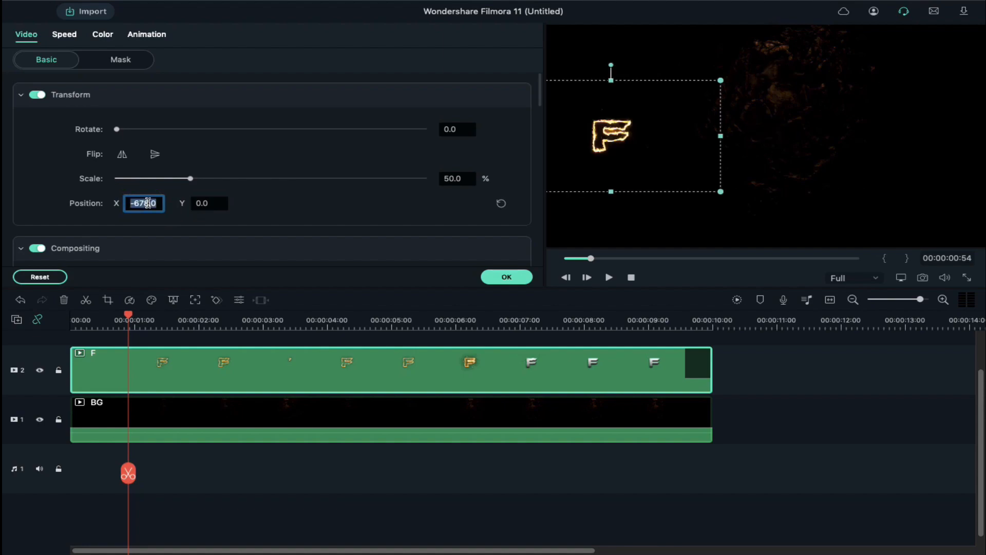
click(506, 277)
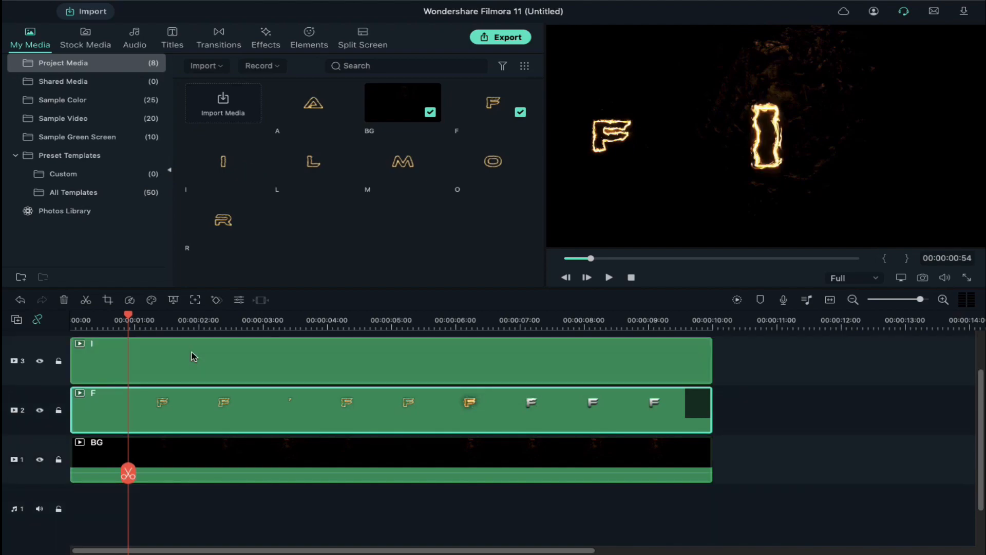
Scale the I clip to 50% and place it at Position X -542 beside F
right_click(191, 359)
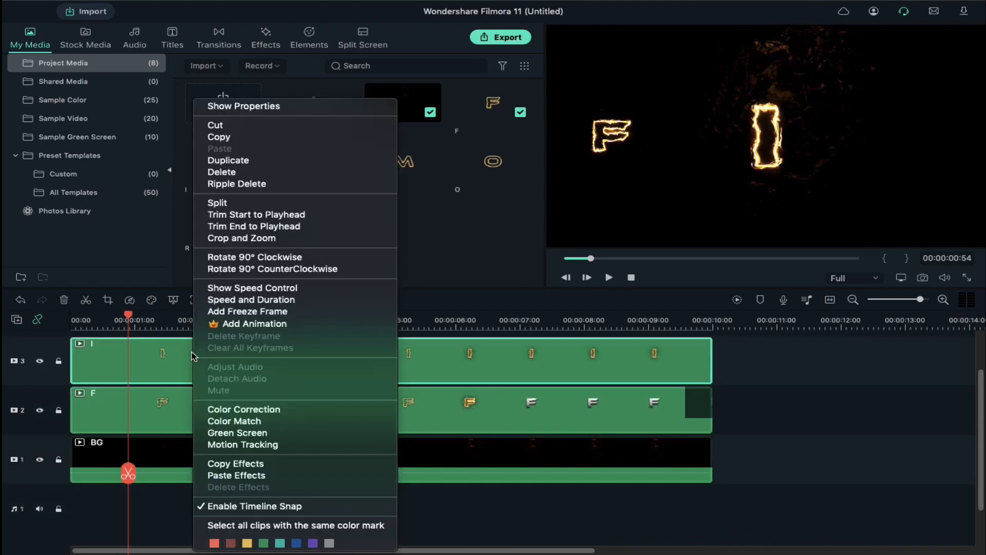
mouse_move(236, 475)
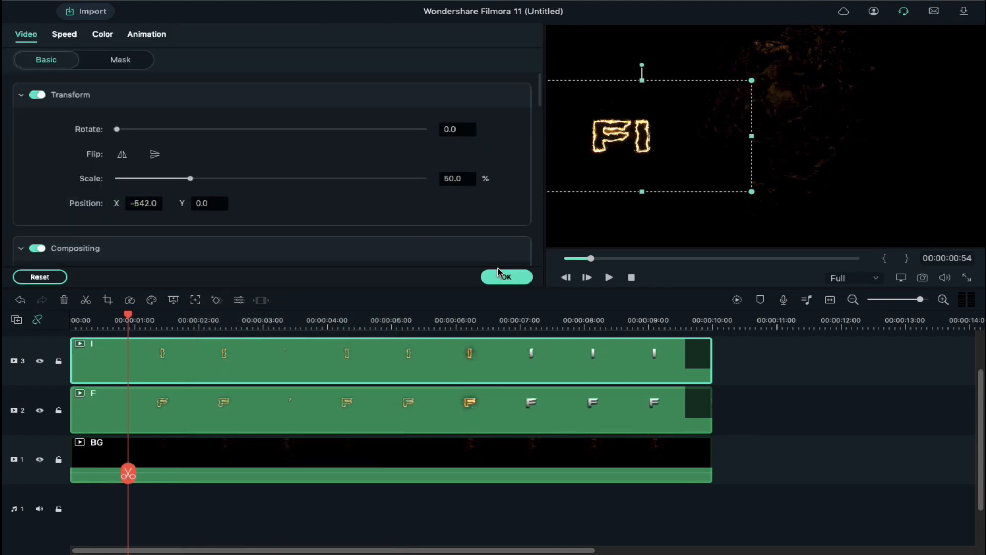
click(507, 276)
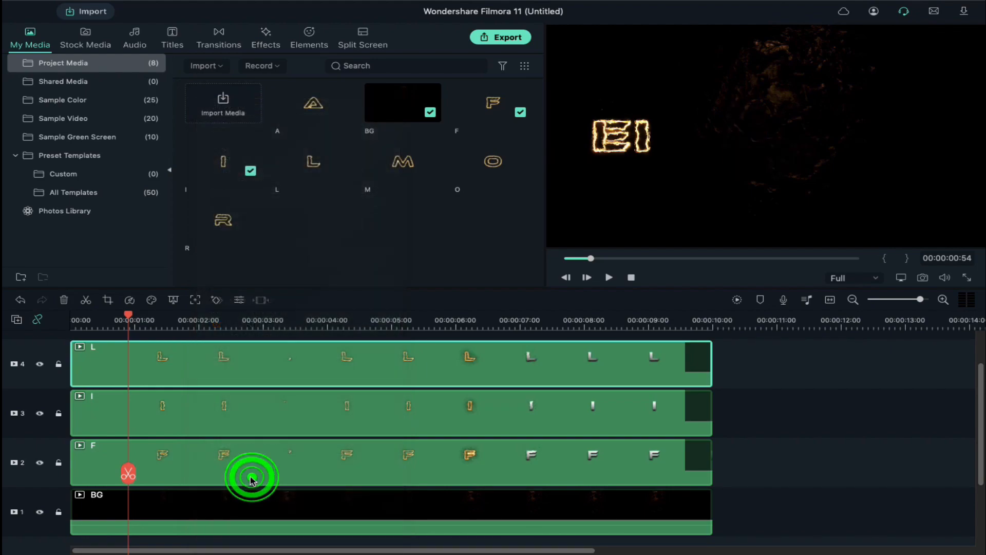
Adjust a letter clip's Position X to shift it horizontally in the frame
double_click(252, 462)
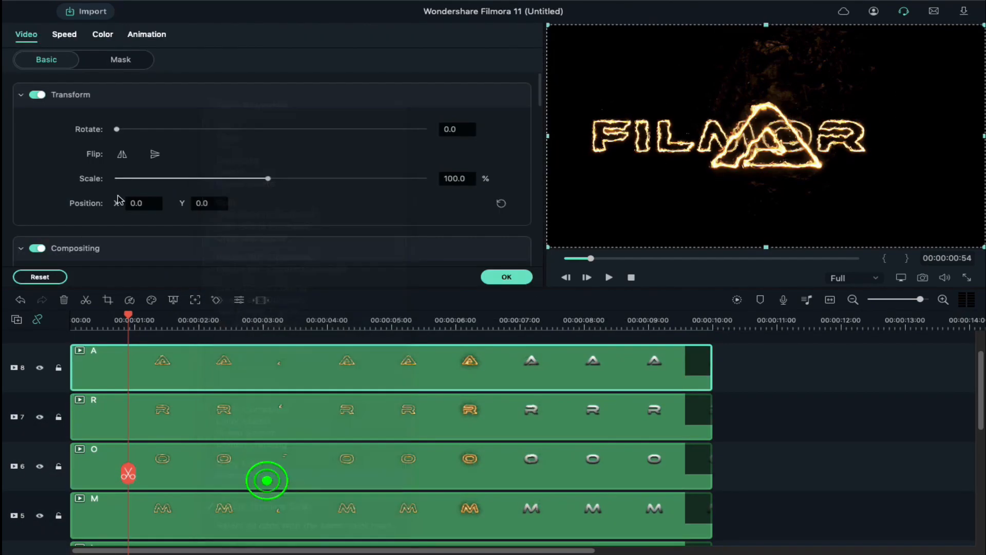
drag(267, 178, 190, 179)
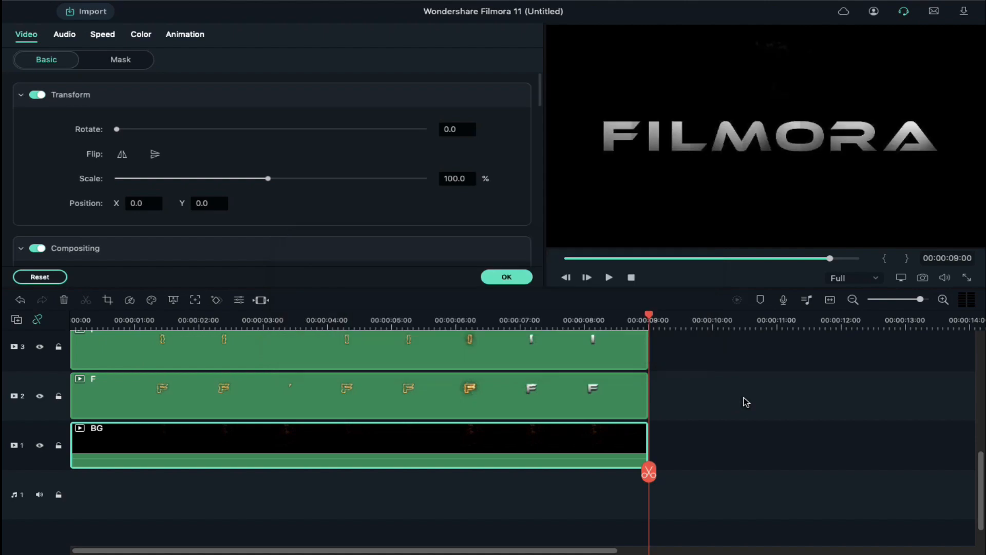
Rewind and replay the burning FILMORA sequence from the start
click(632, 278)
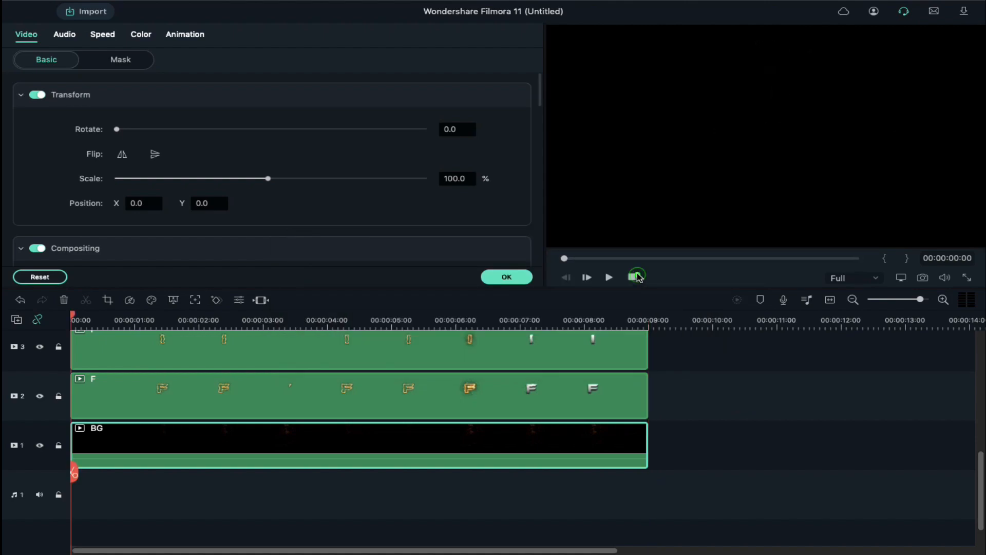
click(608, 278)
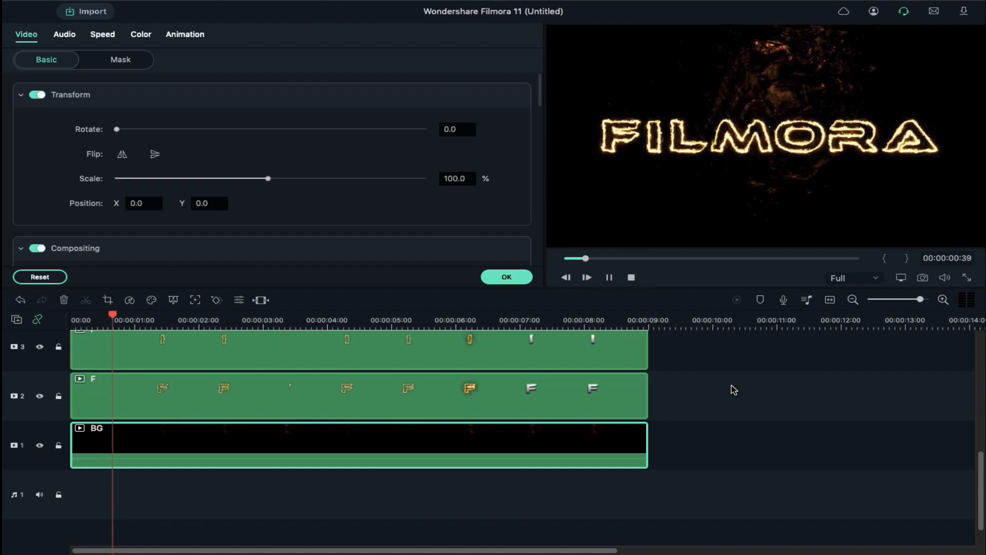